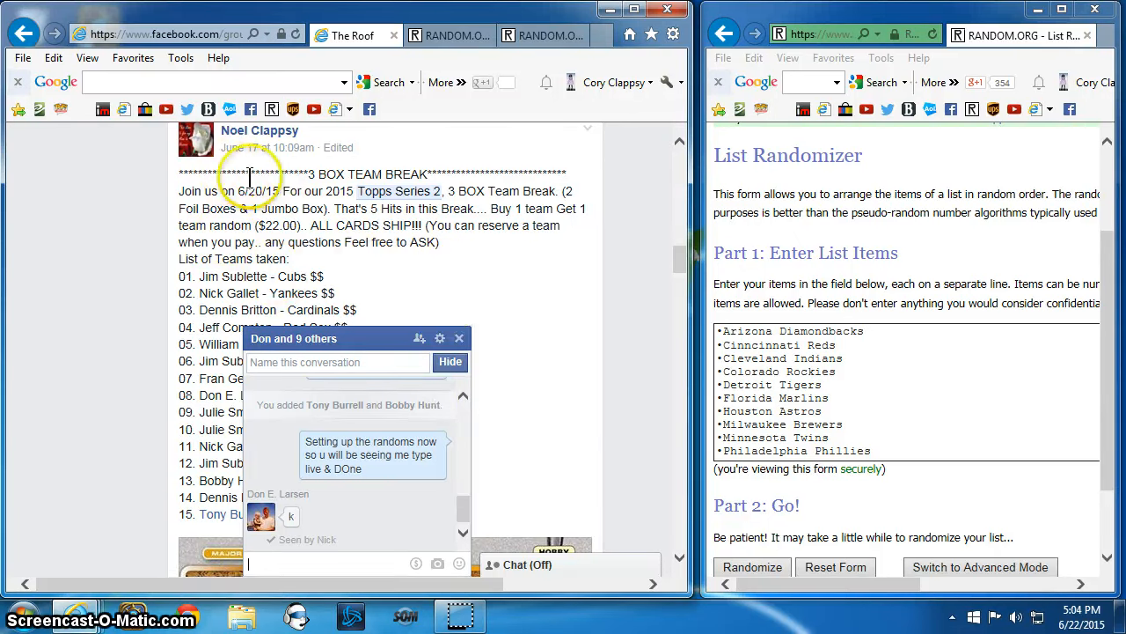
{"action": "mouse_move", "coordinate": [398, 226]}
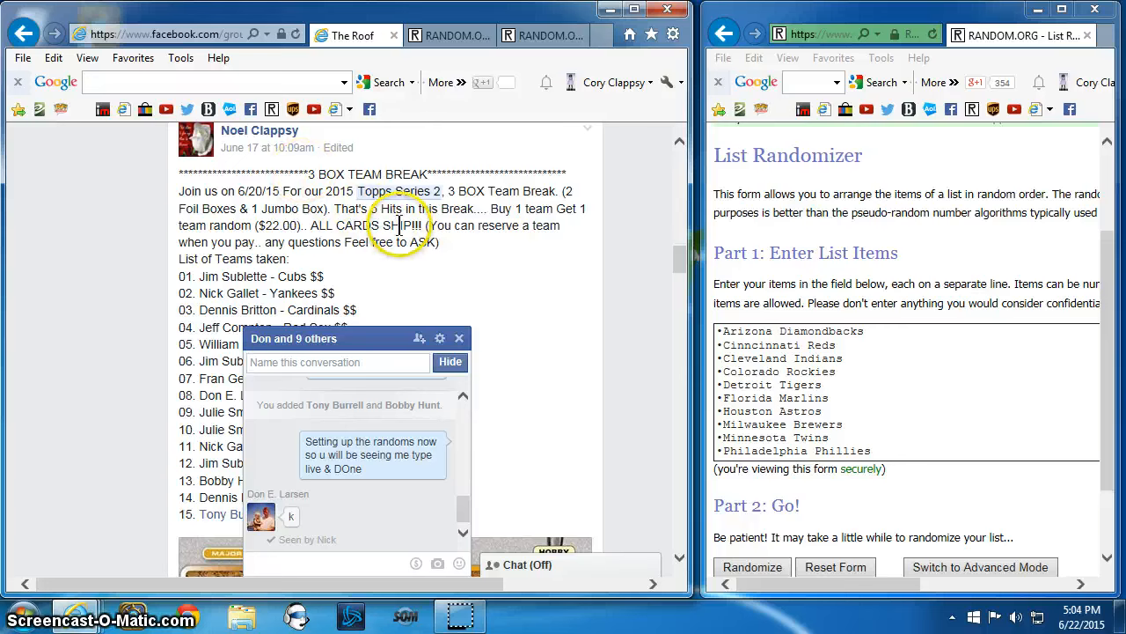
{"action": "mouse_move", "coordinate": [317, 559]}
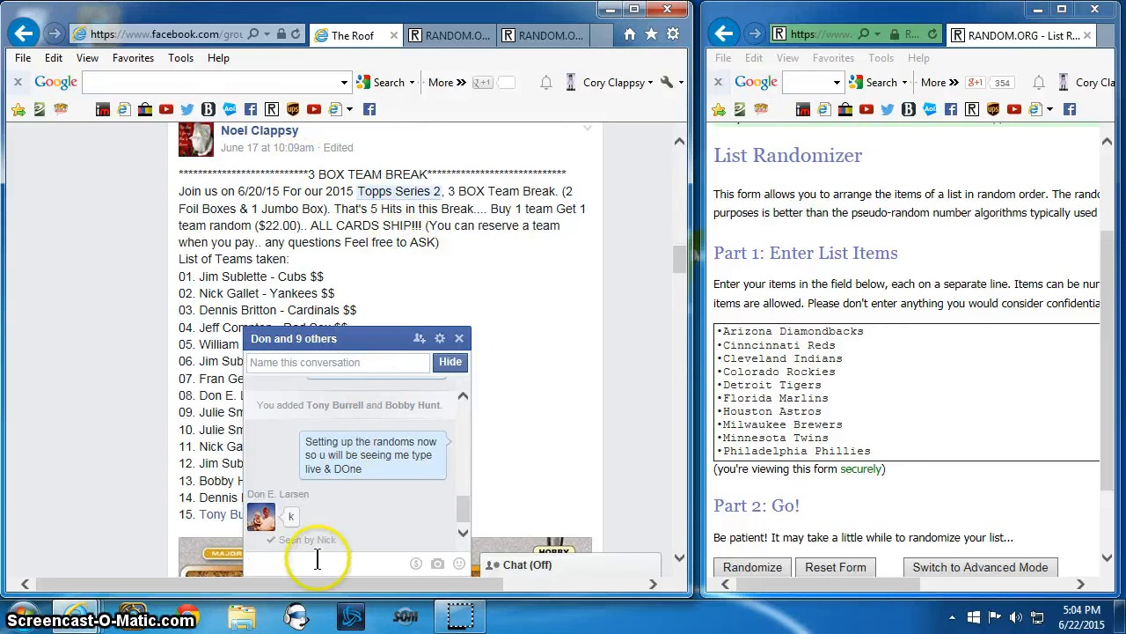
Send 'LIVEEEE' in the Facebook group chat and return to the participant list randomizer
{"action": "type", "text": "K"}
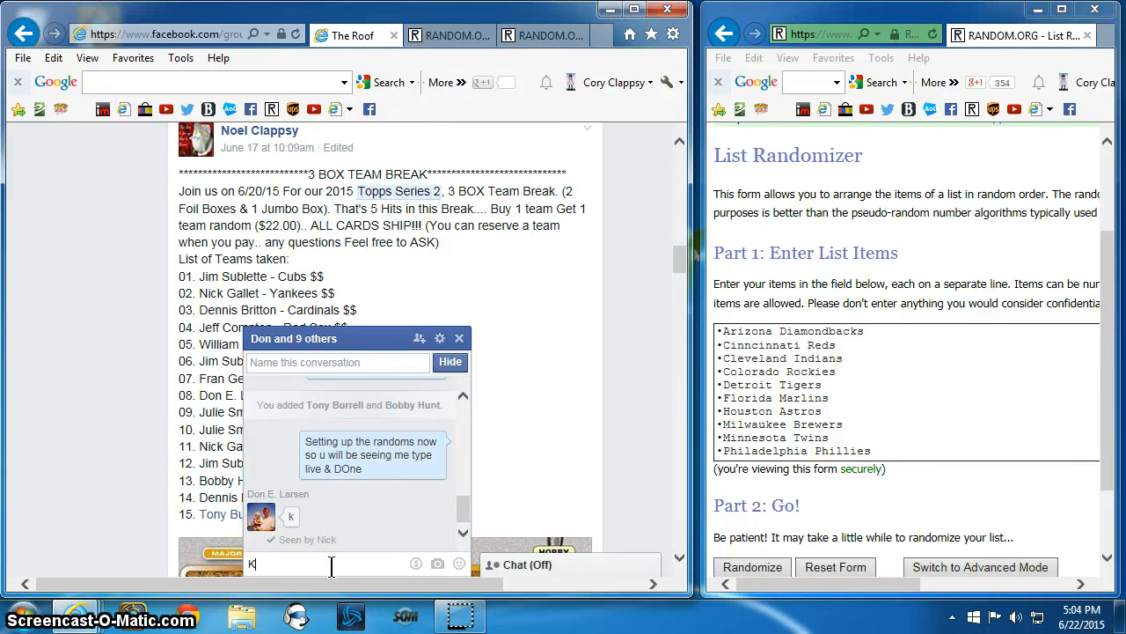
{"action": "type", "text": "LIVE"}
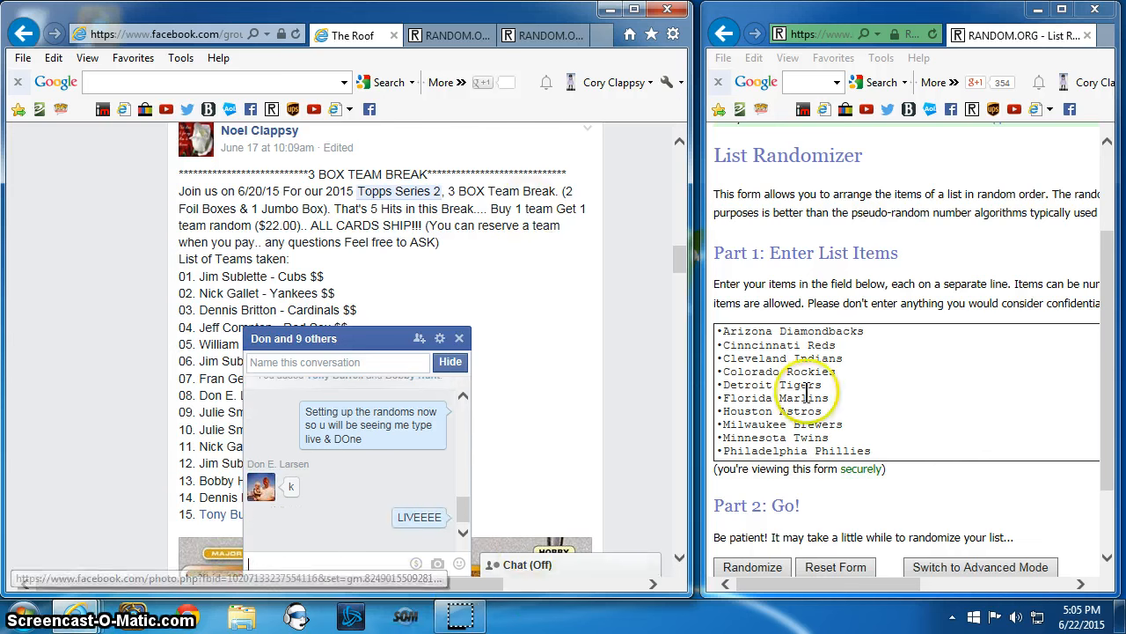
{"action": "left_click", "coordinate": [1066, 616]}
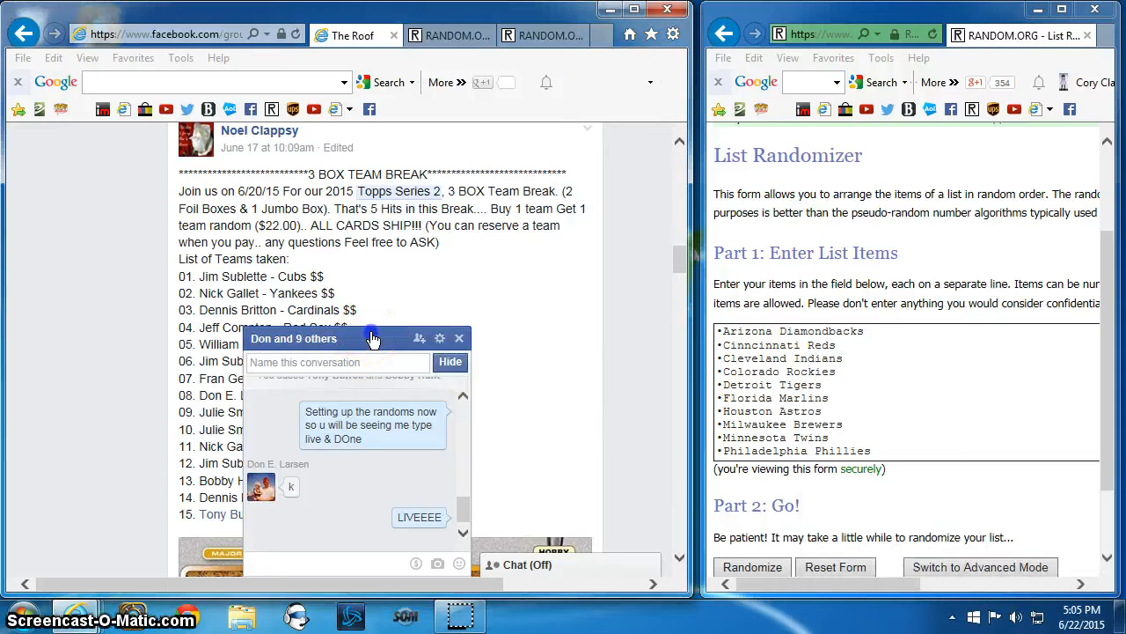
{"action": "left_click", "coordinate": [458, 338]}
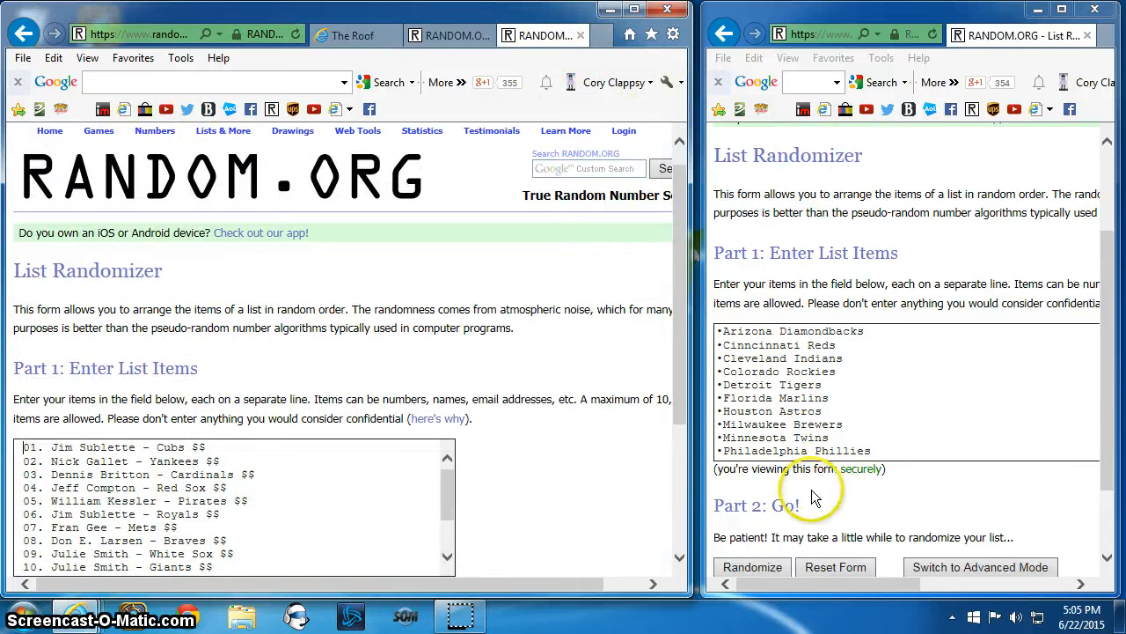
Roll two dice in a new RANDOM.ORG Dice Roller tab
{"action": "left_click", "coordinate": [444, 35]}
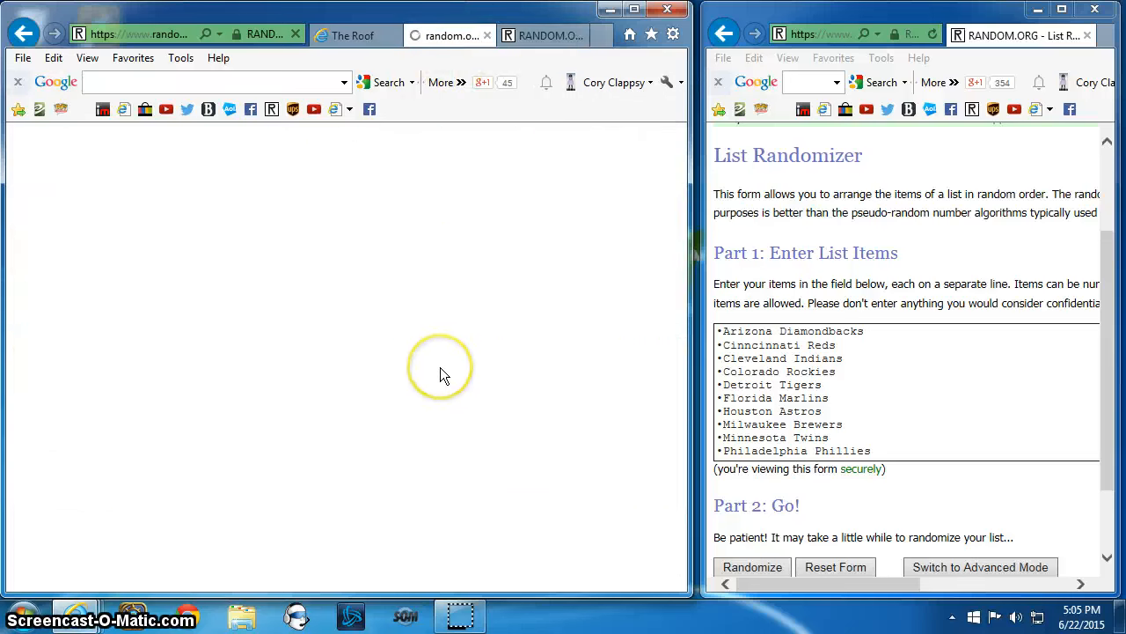
{"action": "left_click", "coordinate": [545, 35]}
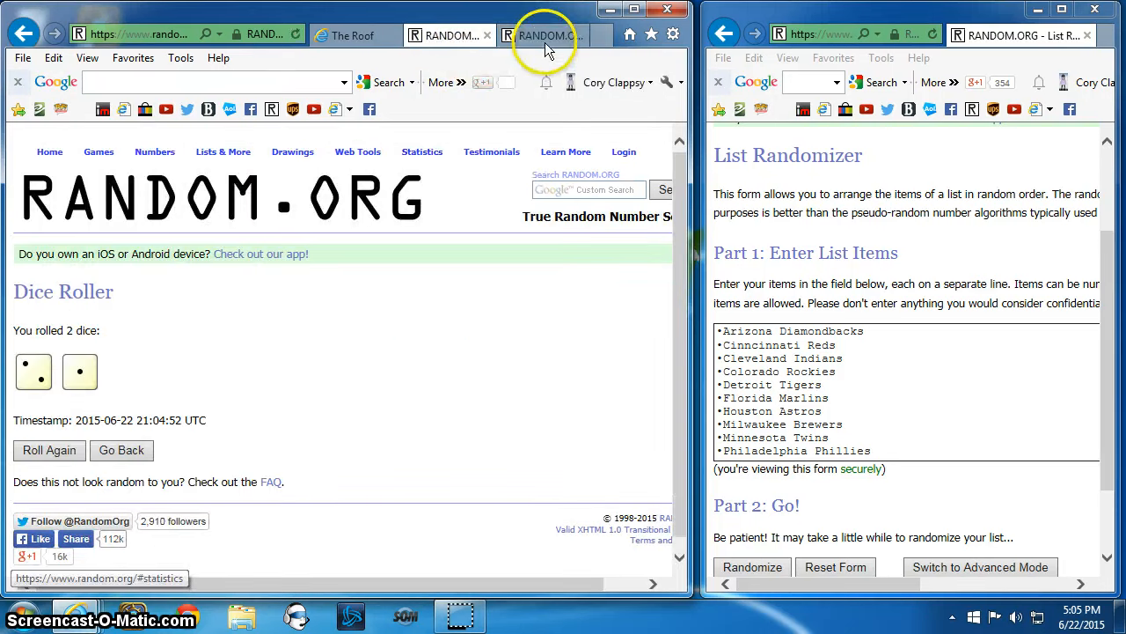
Randomize the 15-name participant list three times in the List Randomizer
{"action": "left_click", "coordinate": [545, 35]}
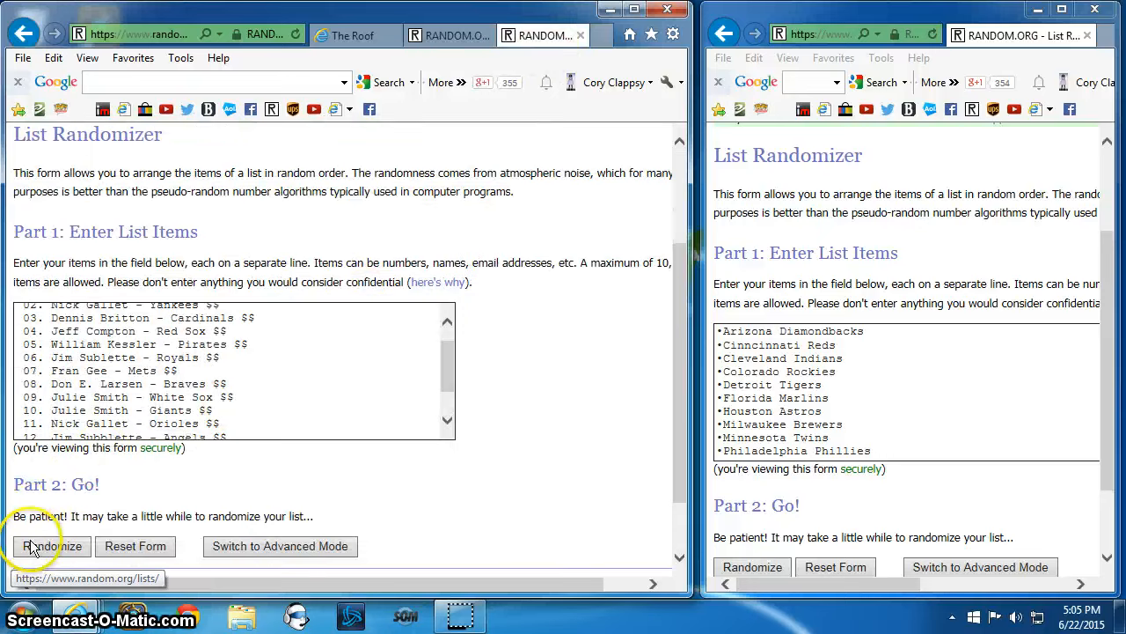
{"action": "left_click", "coordinate": [49, 545]}
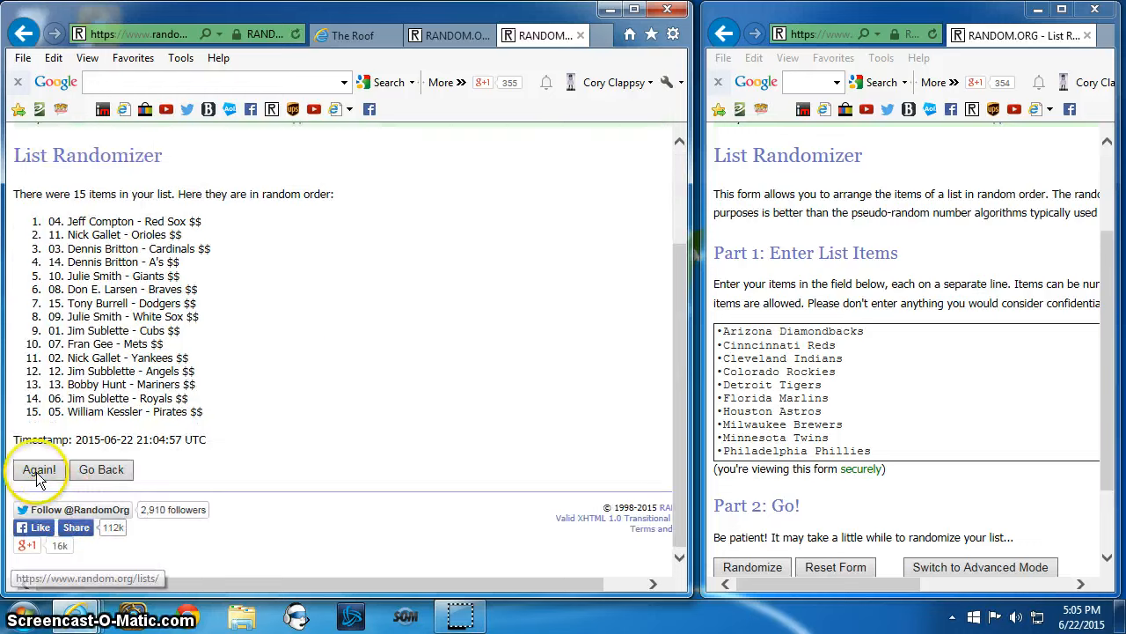
{"action": "left_click", "coordinate": [39, 469]}
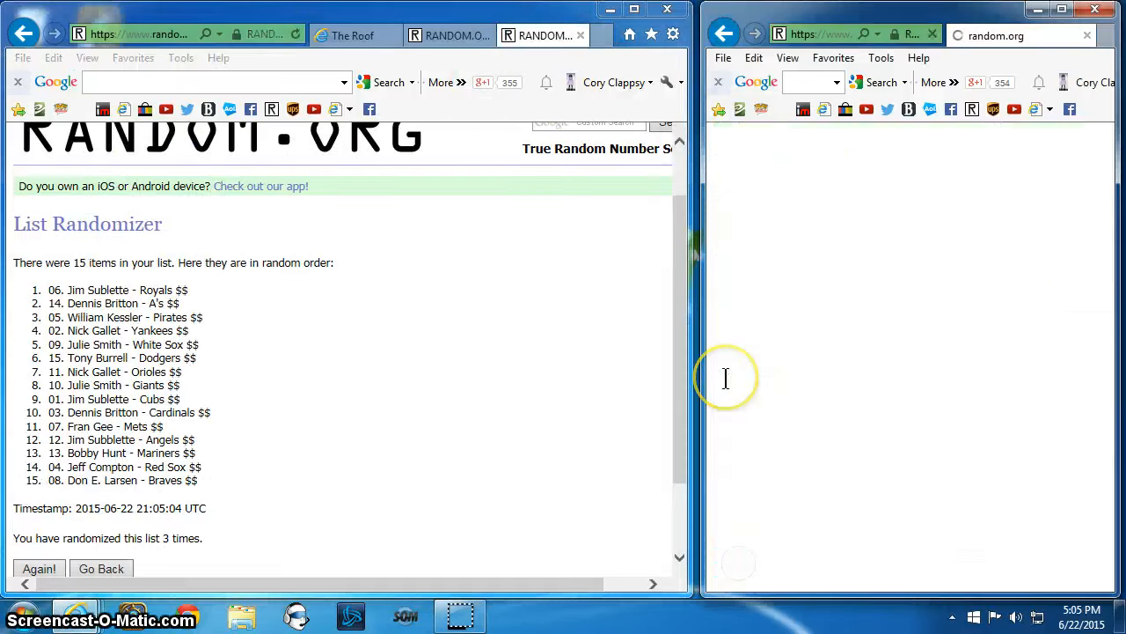
Reshuffle the 15-team MLB list with Again! until it reaches nine randomizations
{"action": "left_click", "coordinate": [739, 538]}
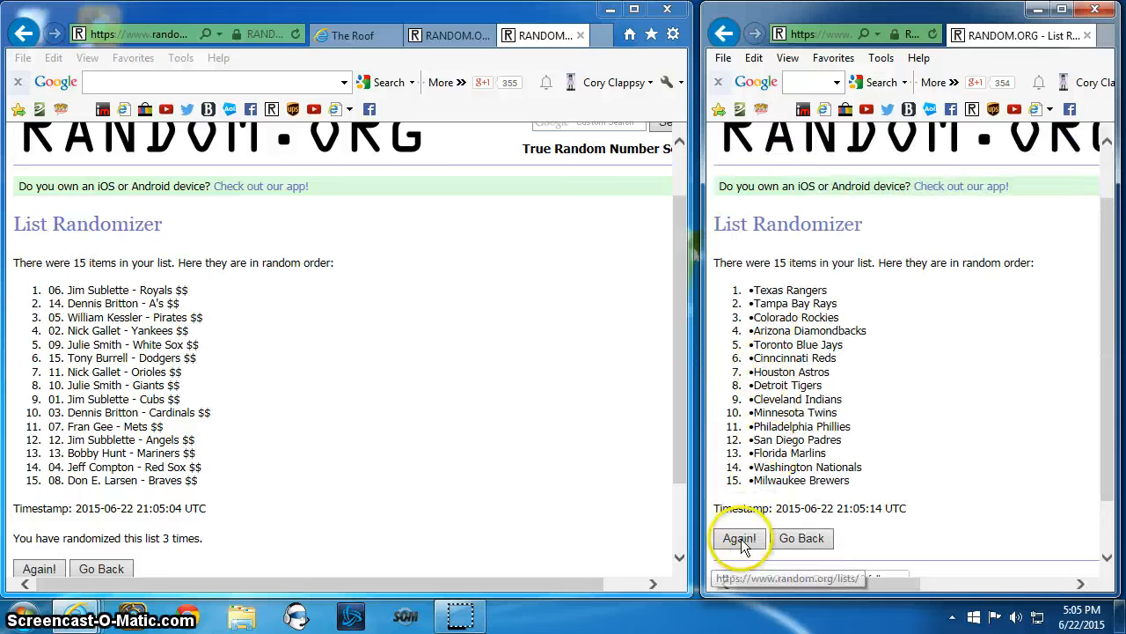
{"action": "left_click", "coordinate": [740, 539]}
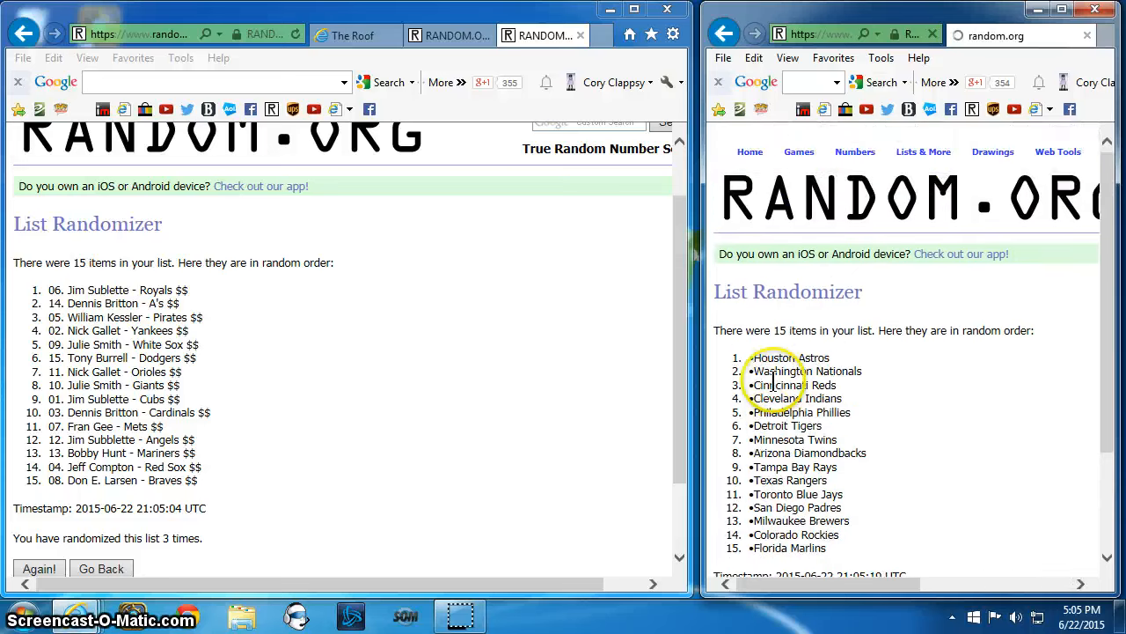
{"action": "scroll", "scroll_direction": "down", "scroll_amount": 3}
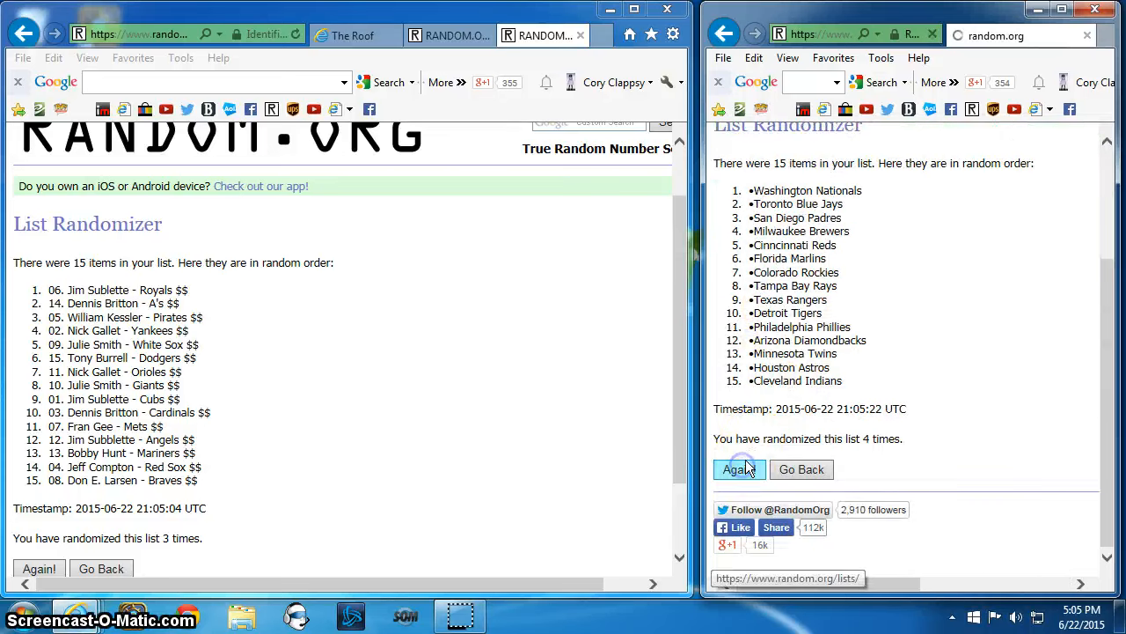
{"action": "left_click", "coordinate": [739, 469]}
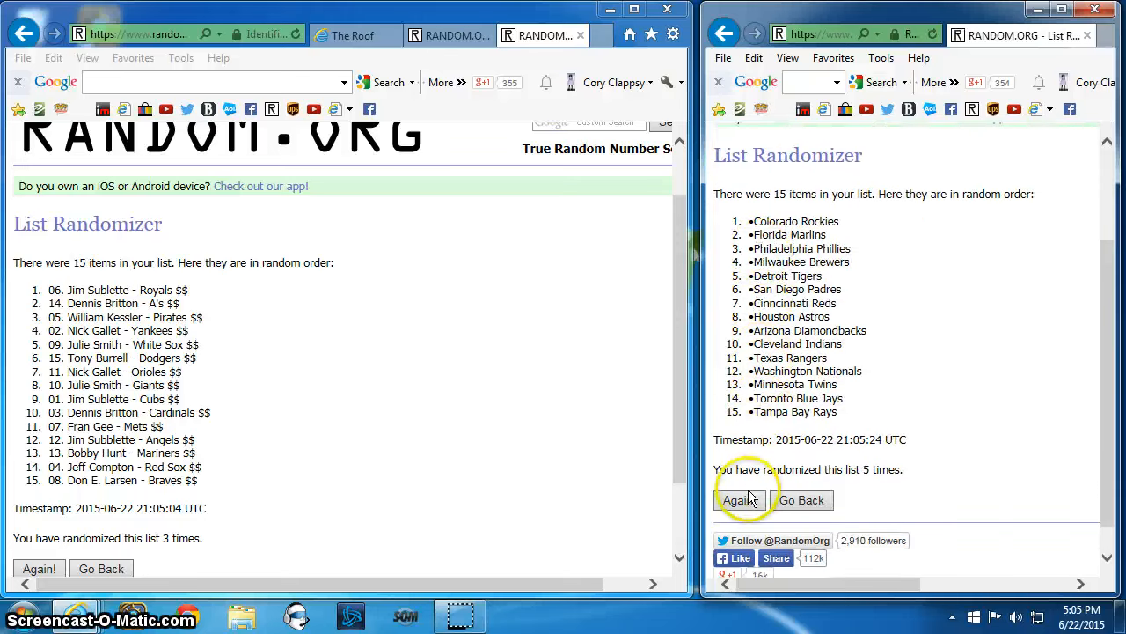
{"action": "left_click", "coordinate": [740, 500]}
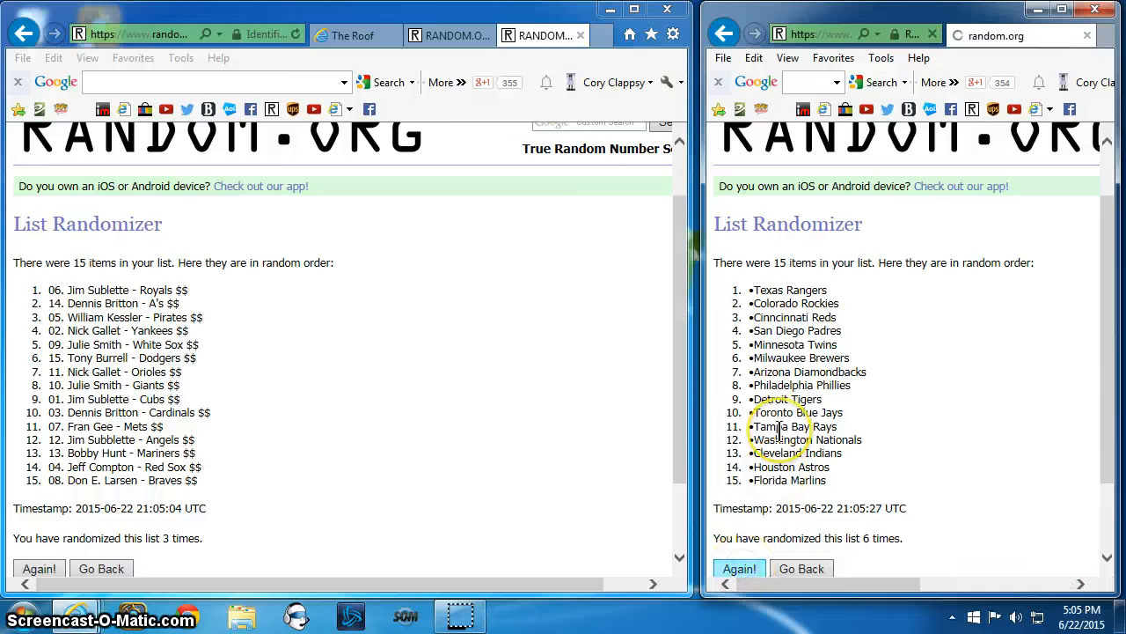
{"action": "left_click", "coordinate": [739, 500]}
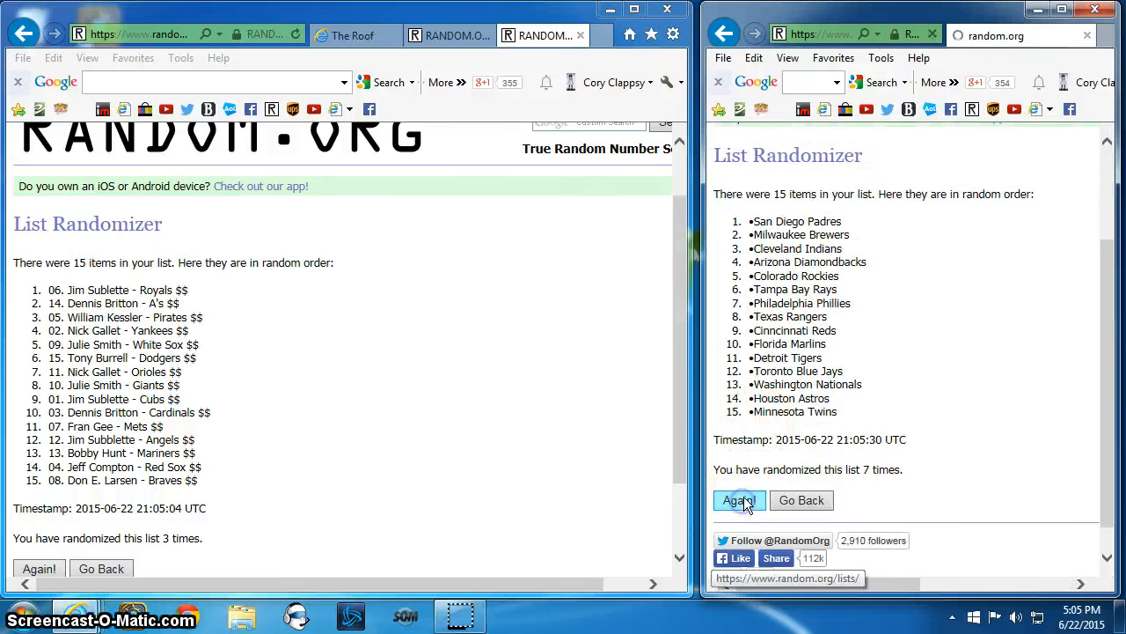
{"action": "left_click", "coordinate": [739, 500]}
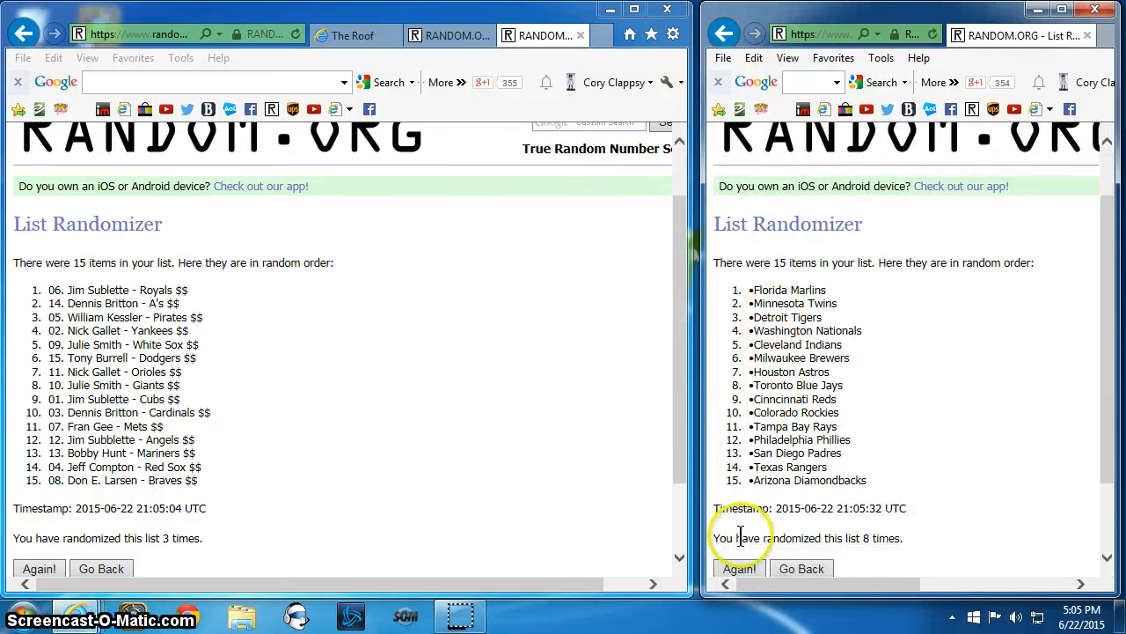
{"action": "left_click", "coordinate": [740, 569]}
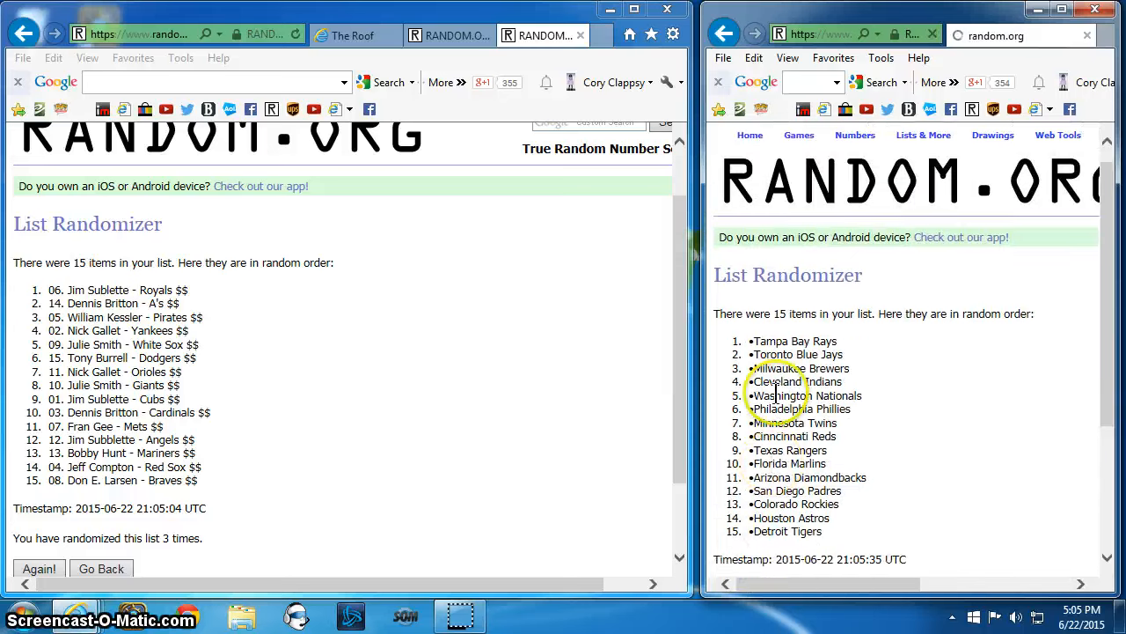
{"action": "scroll", "scroll_direction": "down", "scroll_amount": 3}
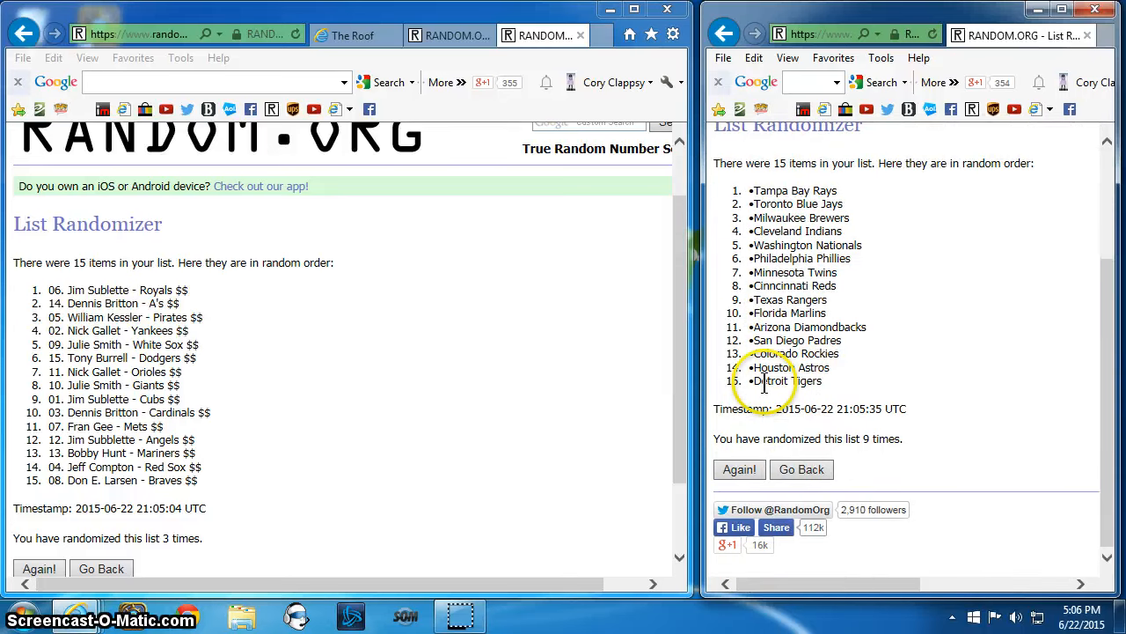
{"action": "left_click", "coordinate": [739, 537]}
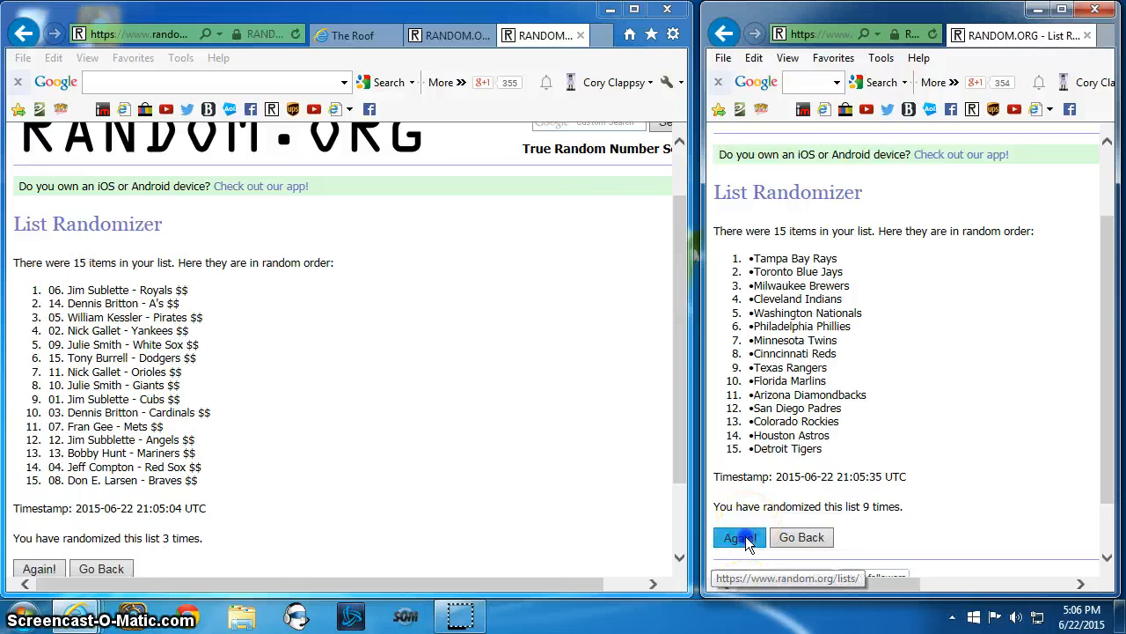
{"action": "left_click", "coordinate": [739, 539]}
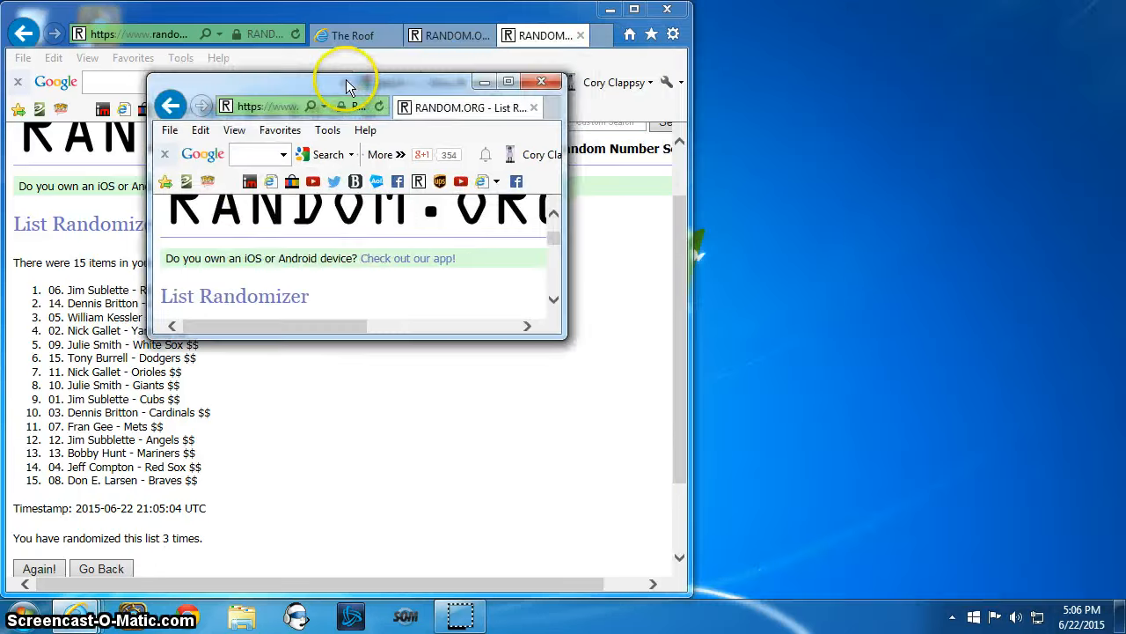
Place the tenth-randomization team list window beside the names list to pair names with teams
{"action": "left_click", "coordinate": [508, 81]}
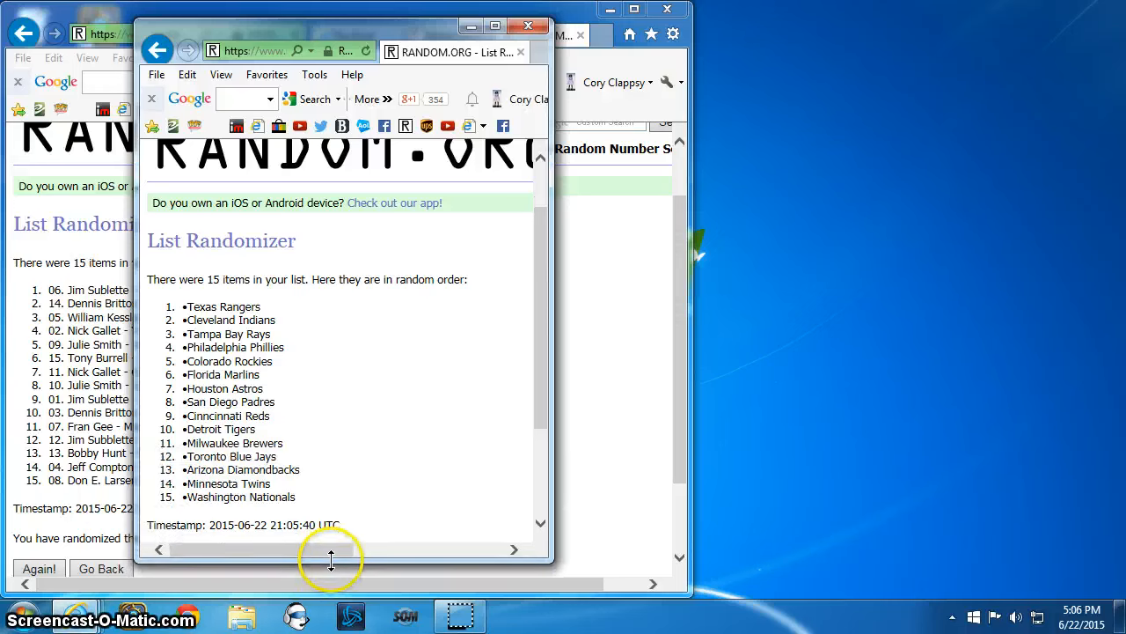
{"action": "scroll", "scroll_direction": "down", "scroll_amount": 3}
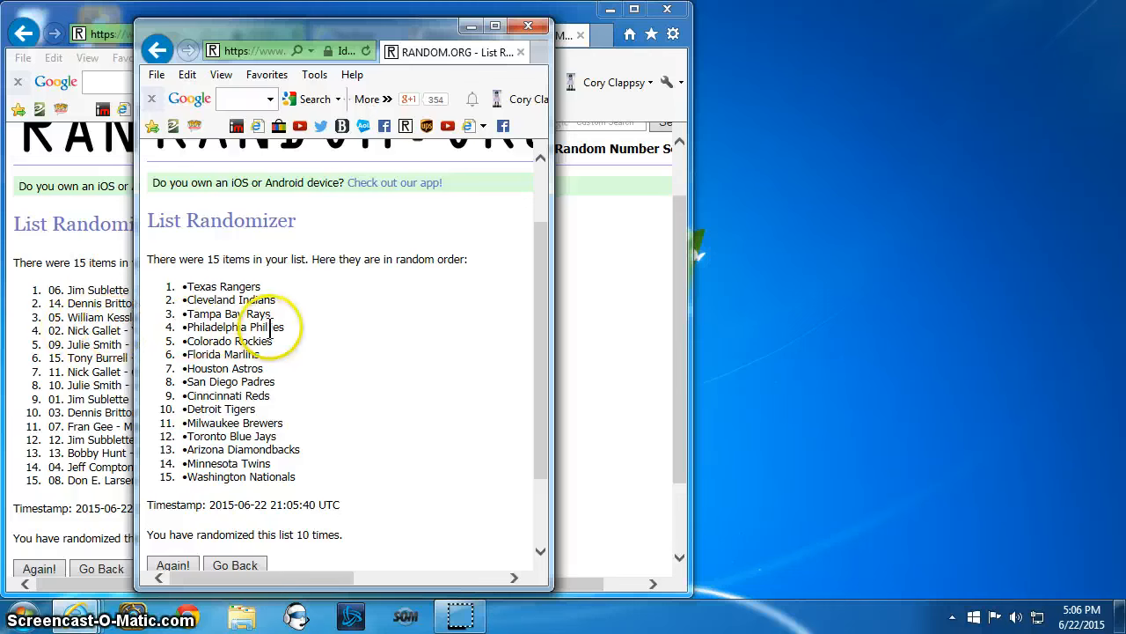
{"action": "mouse_move", "coordinate": [232, 352]}
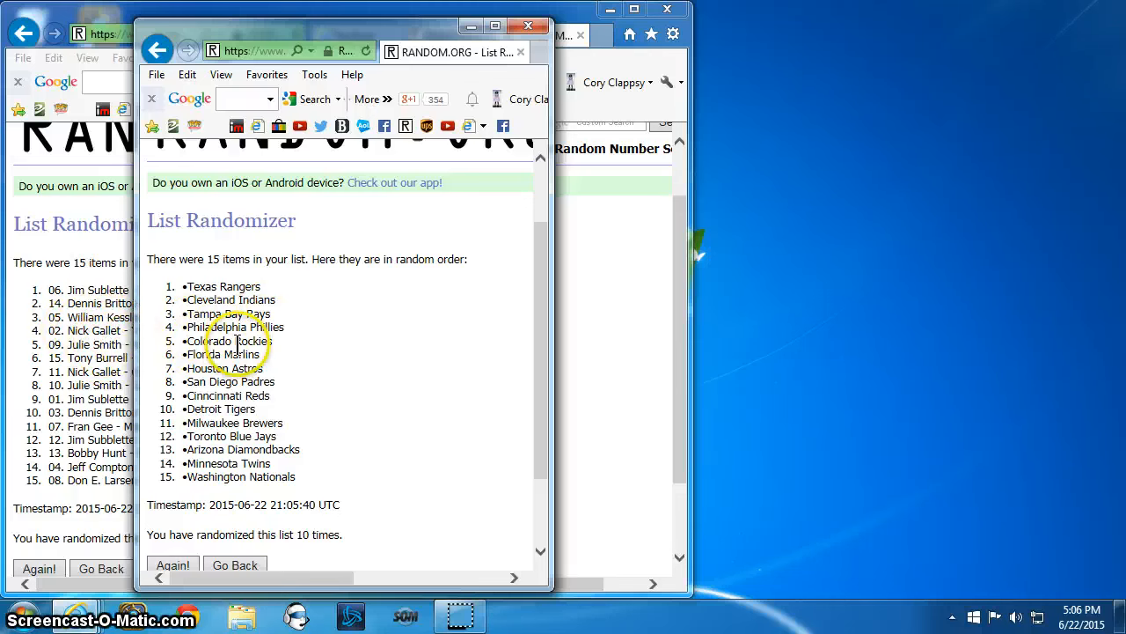
{"action": "mouse_move", "coordinate": [106, 373]}
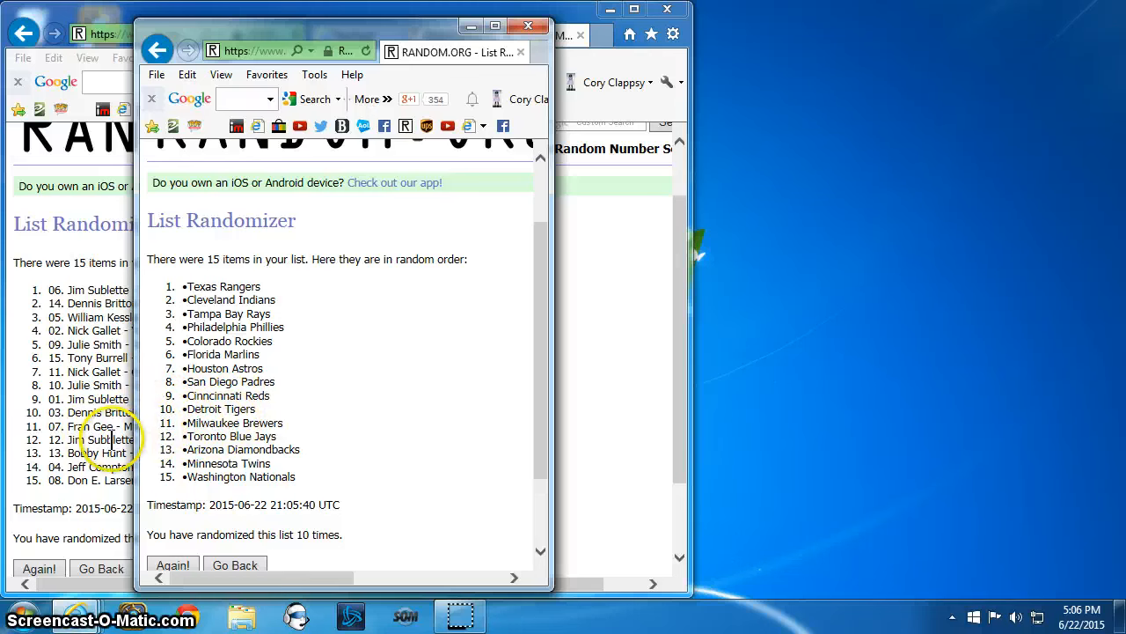
{"action": "mouse_move", "coordinate": [149, 457]}
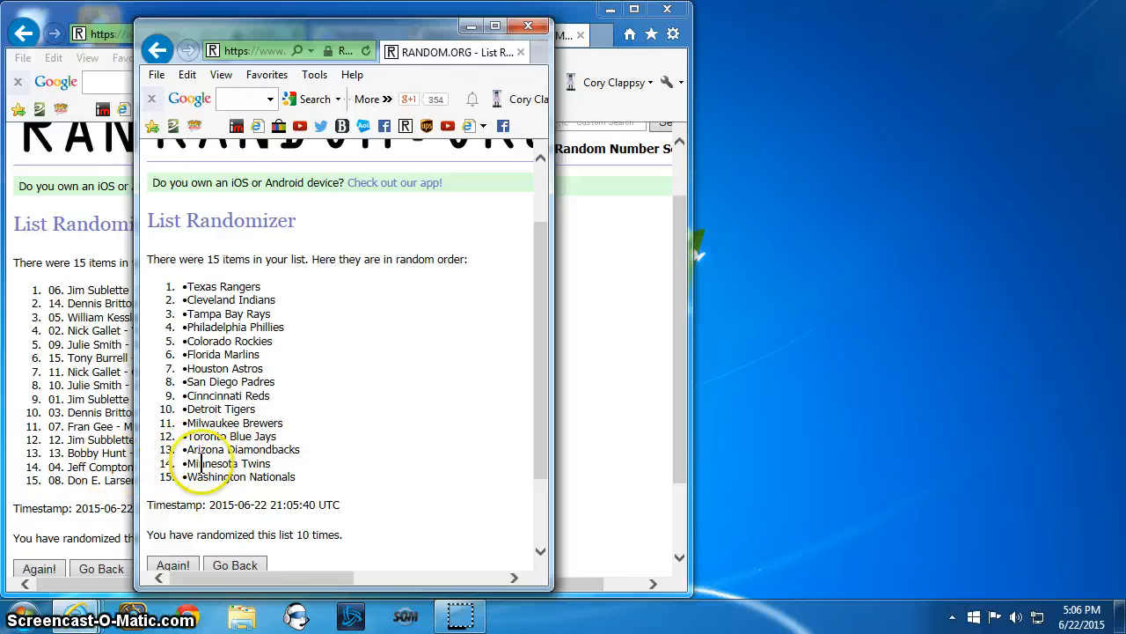
{"action": "mouse_move", "coordinate": [254, 479]}
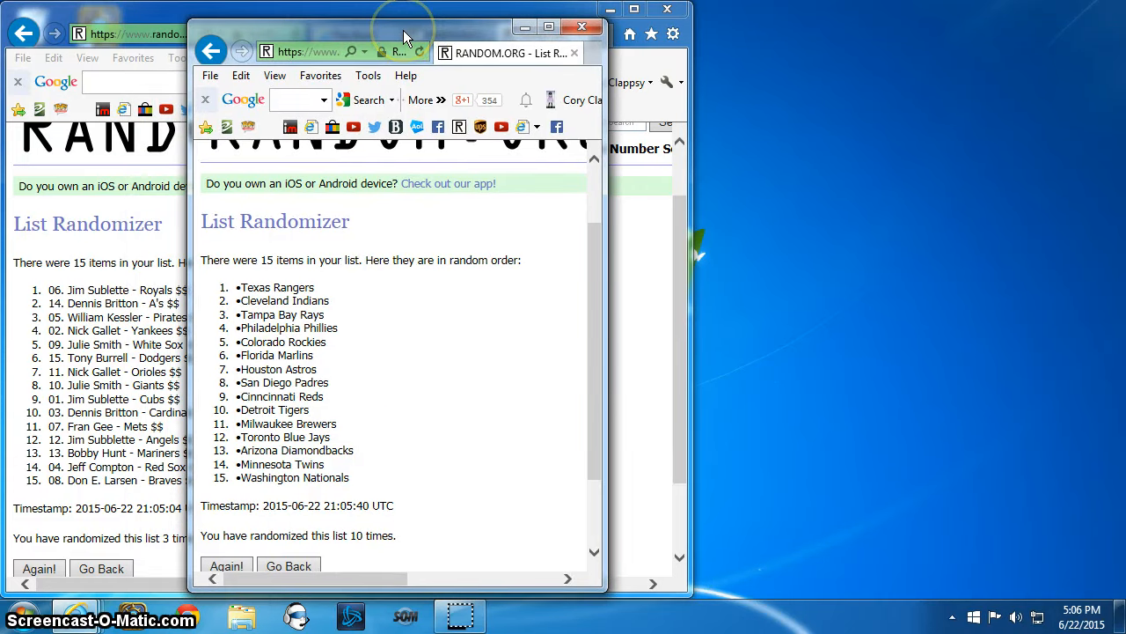
{"action": "mouse_move", "coordinate": [391, 39]}
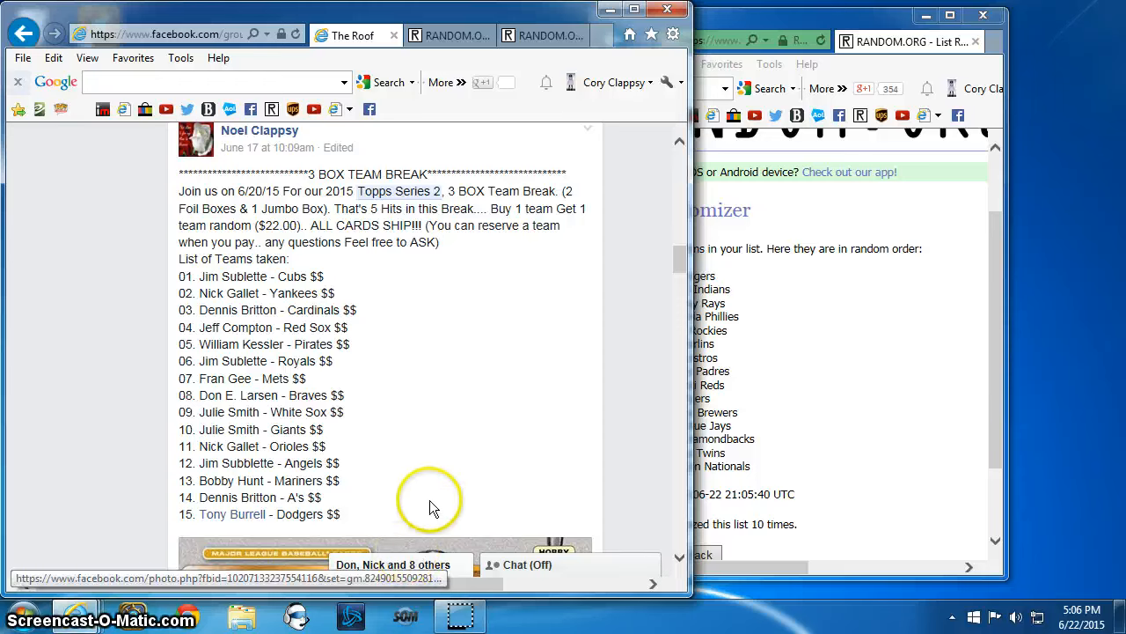
Write 'DONEEEE' as the new message in the Facebook group chat
{"action": "scroll", "scroll_direction": "down", "scroll_amount": 3}
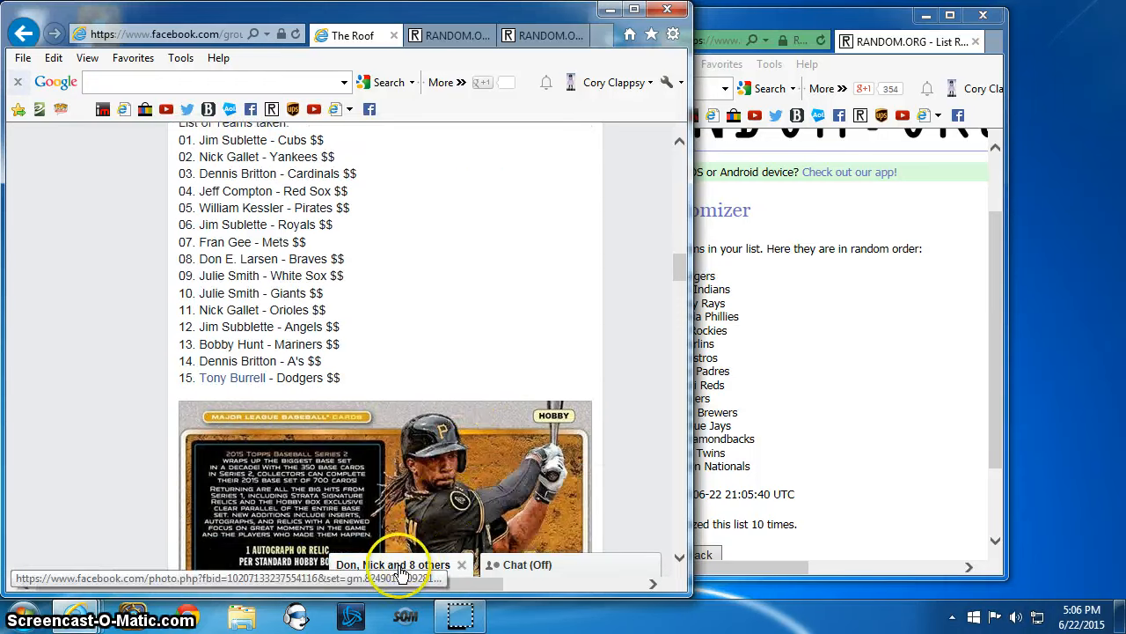
{"action": "left_click", "coordinate": [394, 563]}
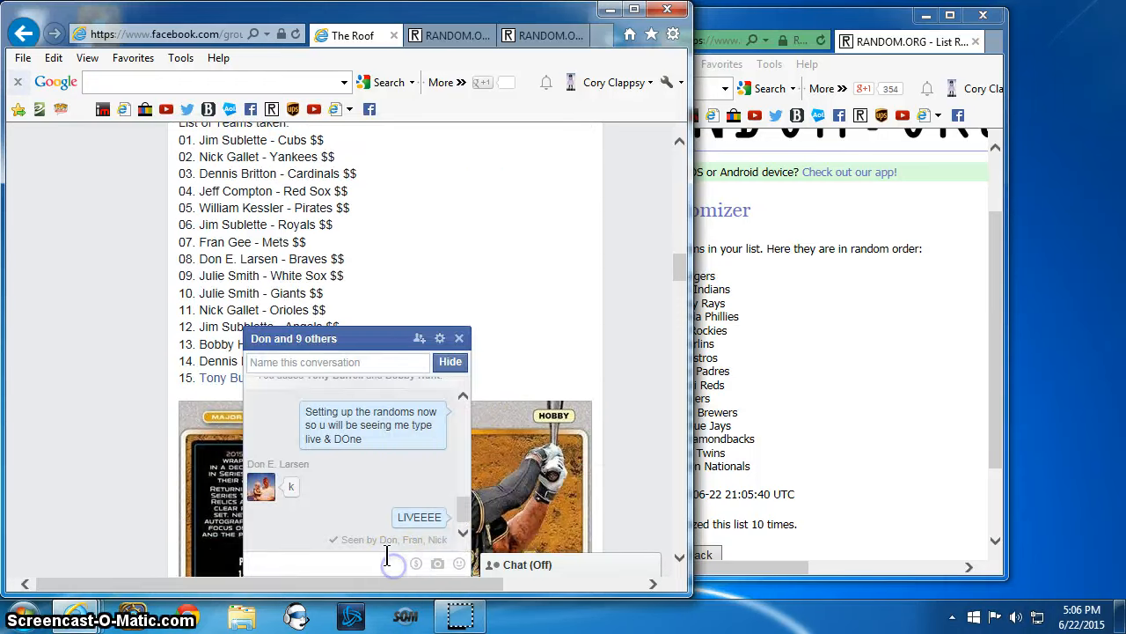
{"action": "type", "text": "DONEEEE"}
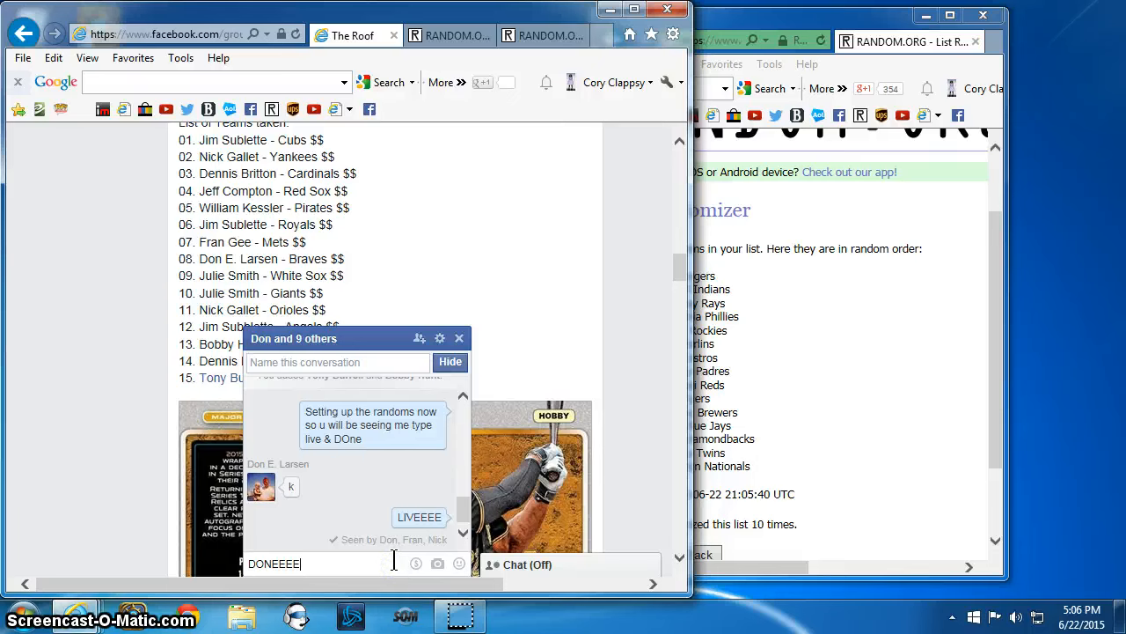